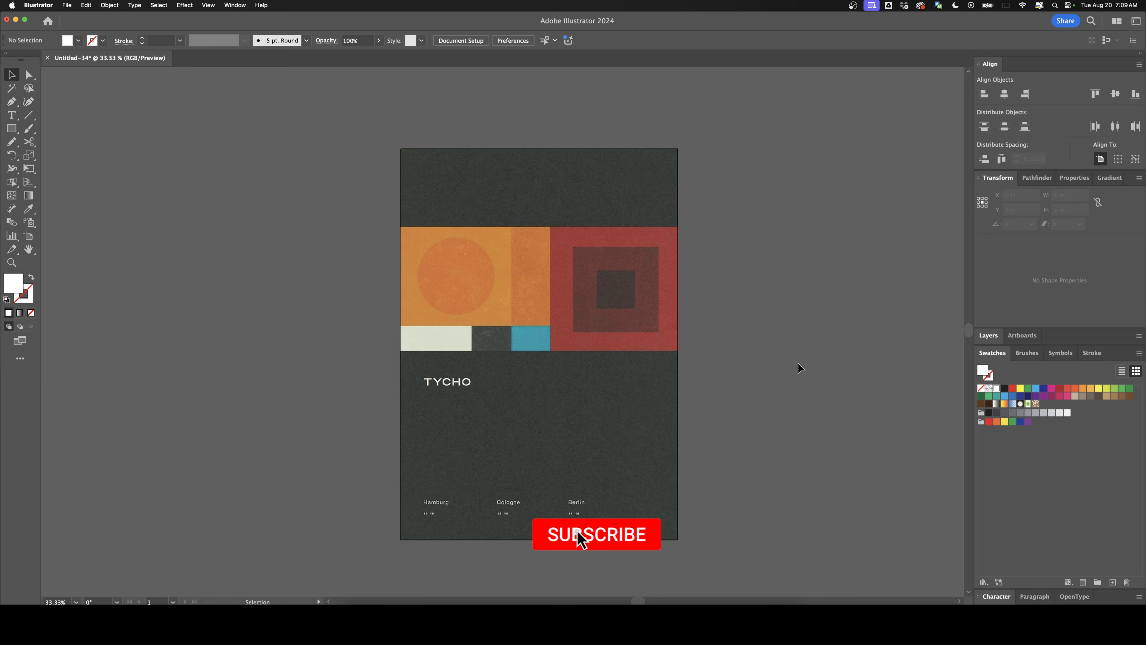
Step: Inspect the orange circle, then place a new TYCHO text object below the original title
{"action": "left_click", "coordinate": [596, 534]}
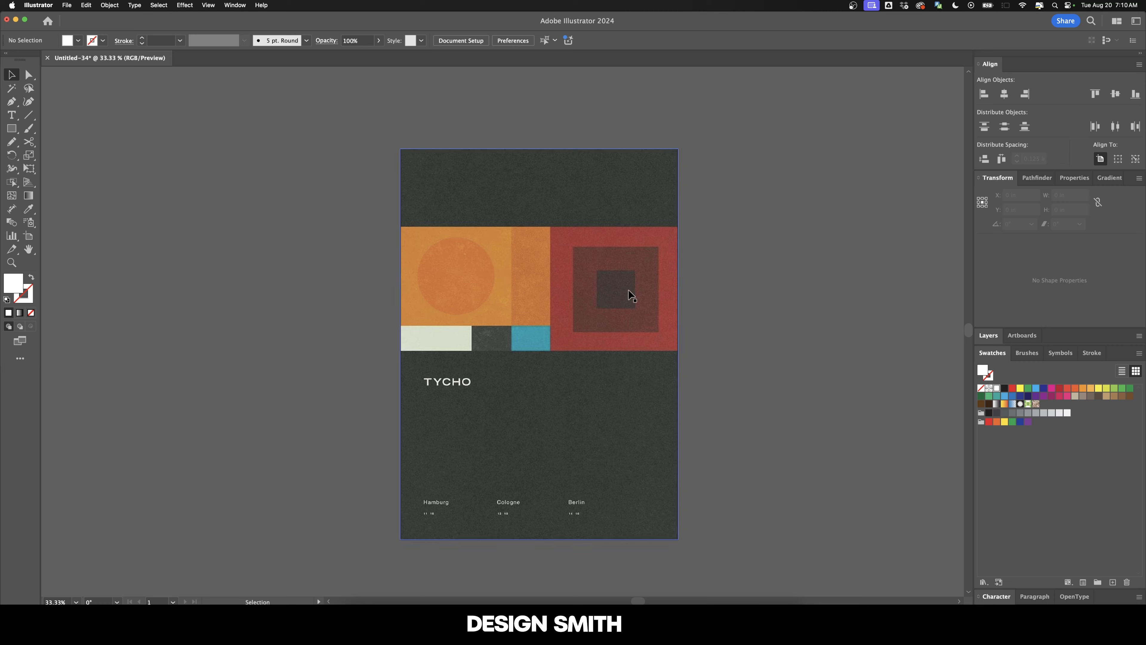
{"action": "mouse_move", "coordinate": [712, 261]}
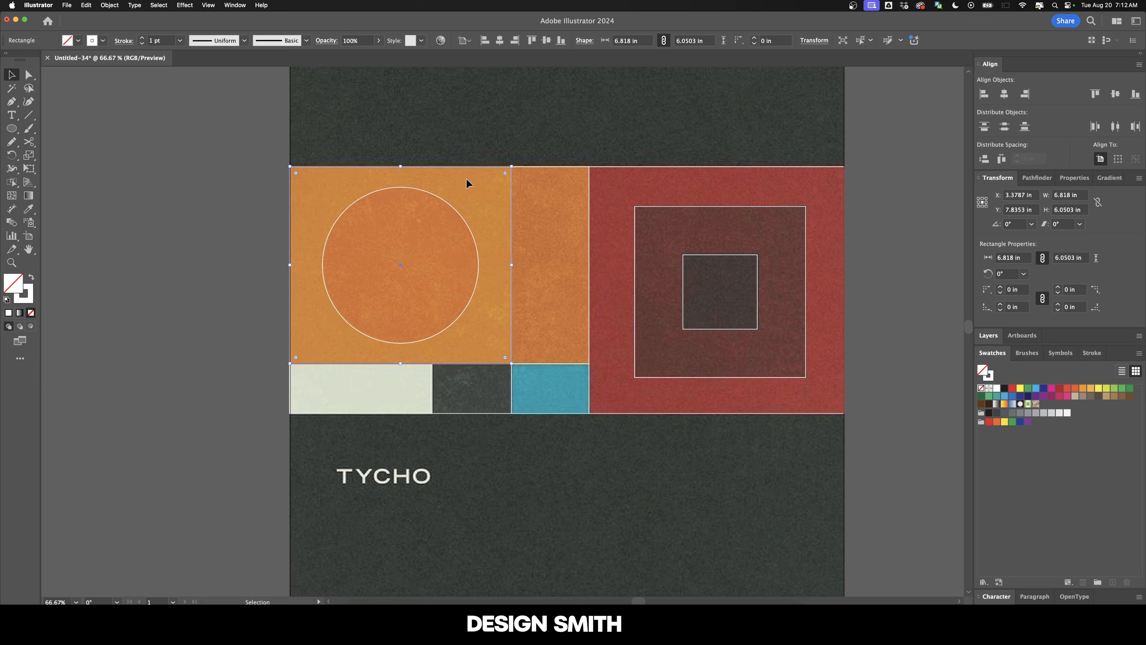
{"action": "mouse_move", "coordinate": [474, 185]}
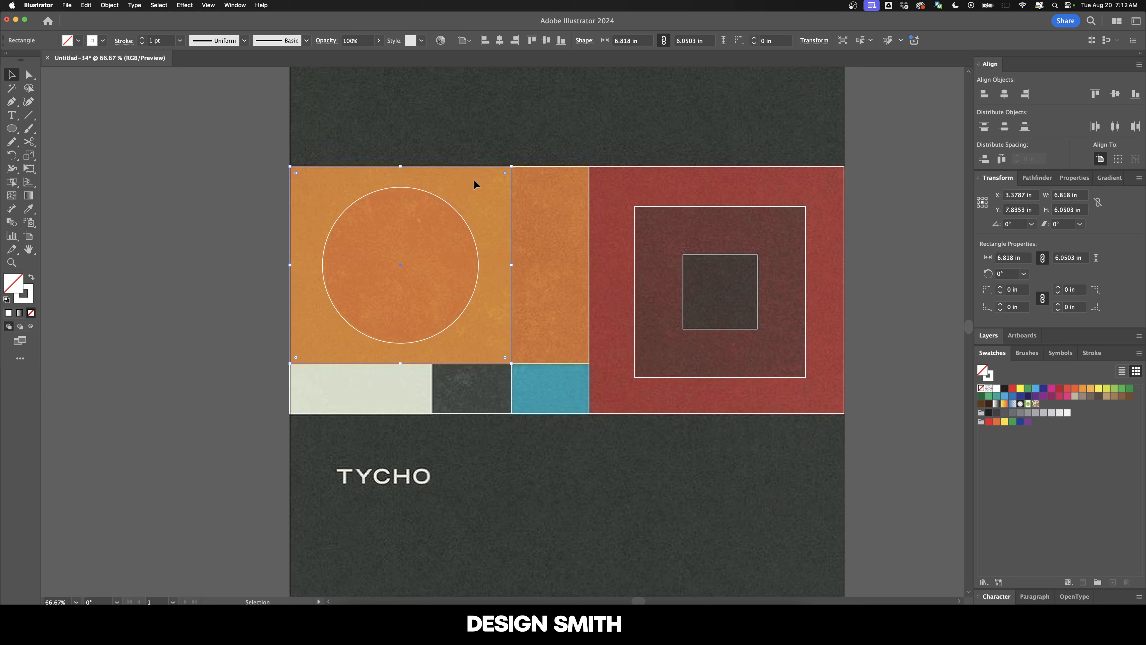
{"action": "mouse_move", "coordinate": [1022, 225]}
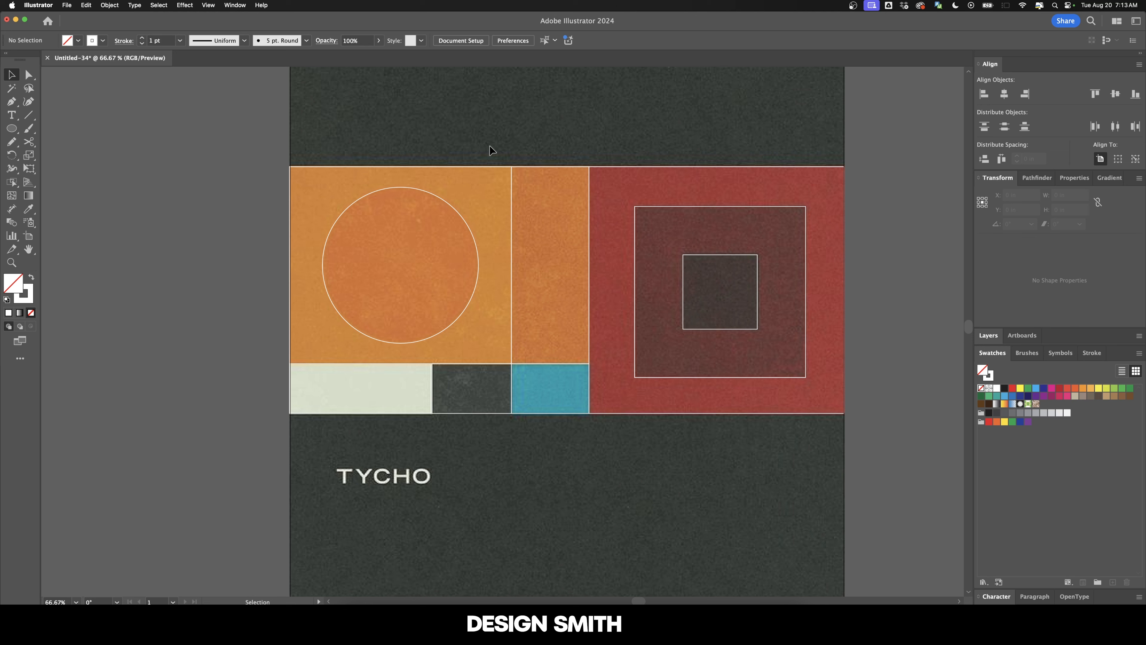
{"action": "left_click", "coordinate": [400, 263]}
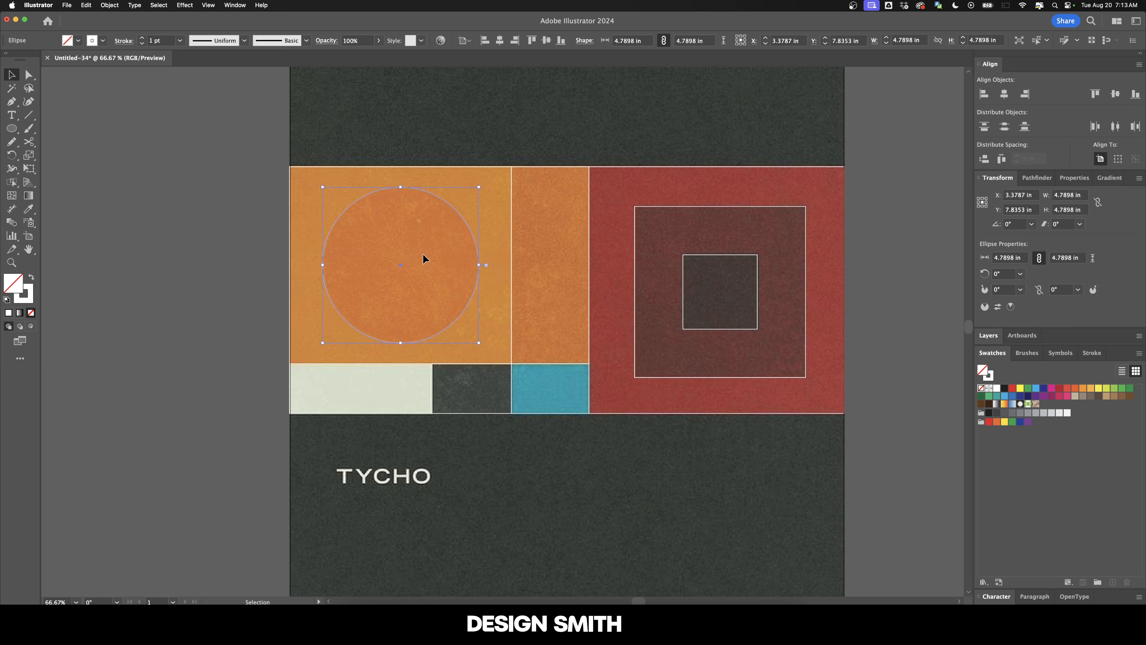
{"action": "mouse_move", "coordinate": [449, 254]}
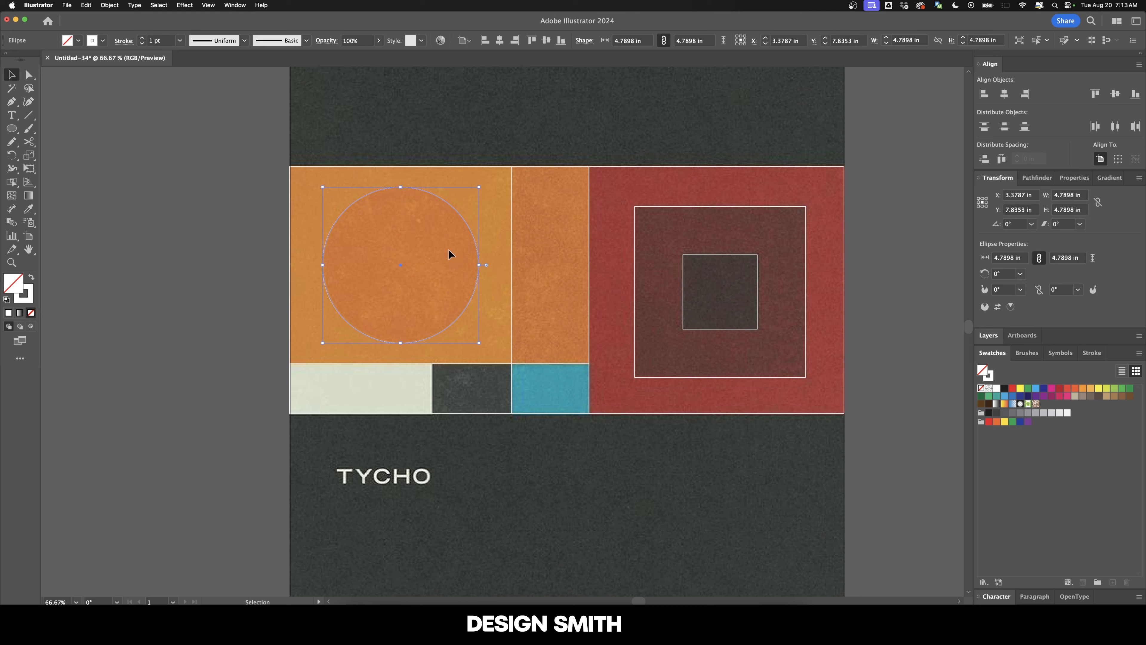
{"action": "mouse_move", "coordinate": [1065, 212]}
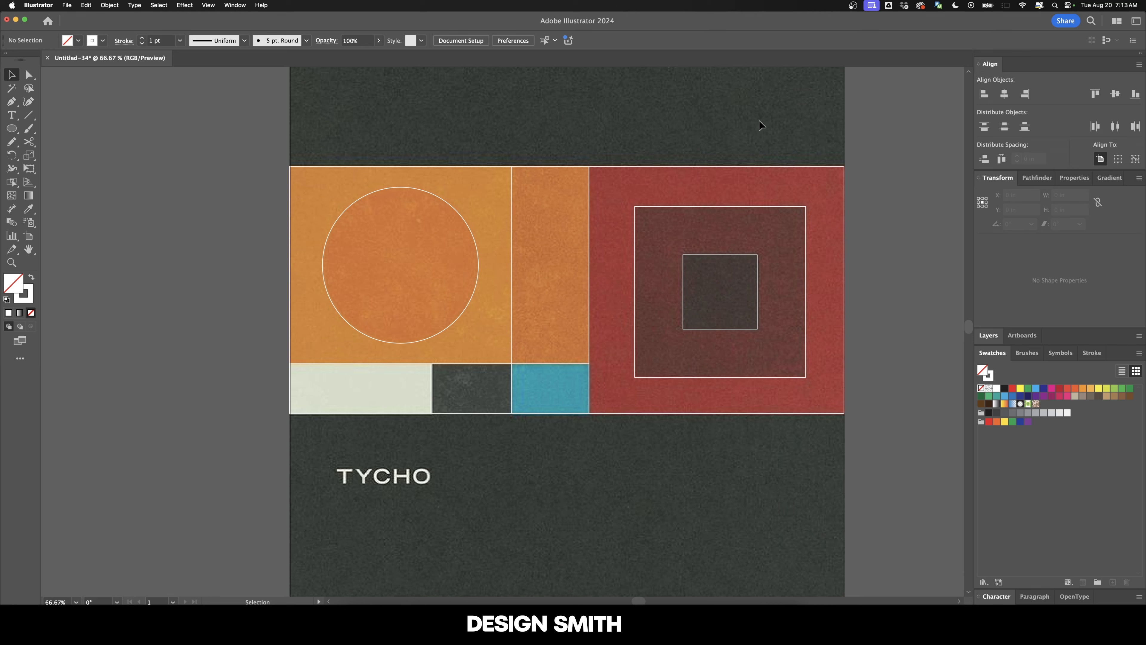
{"action": "left_click", "coordinate": [471, 387]}
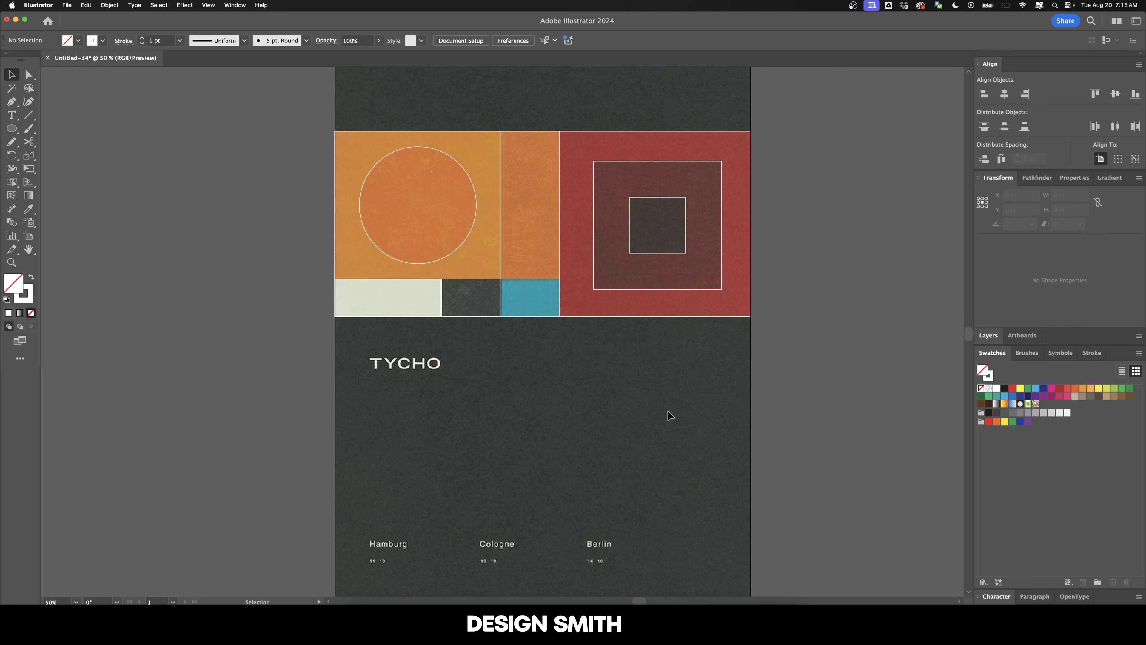
{"action": "mouse_move", "coordinate": [498, 425]}
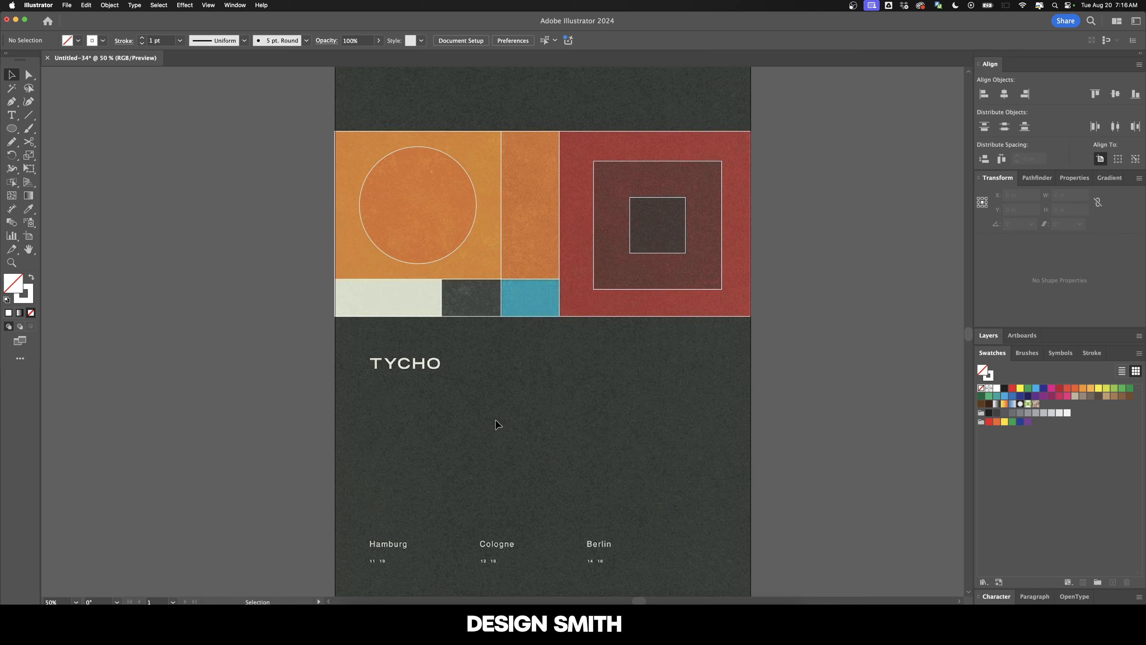
{"action": "mouse_move", "coordinate": [413, 386]}
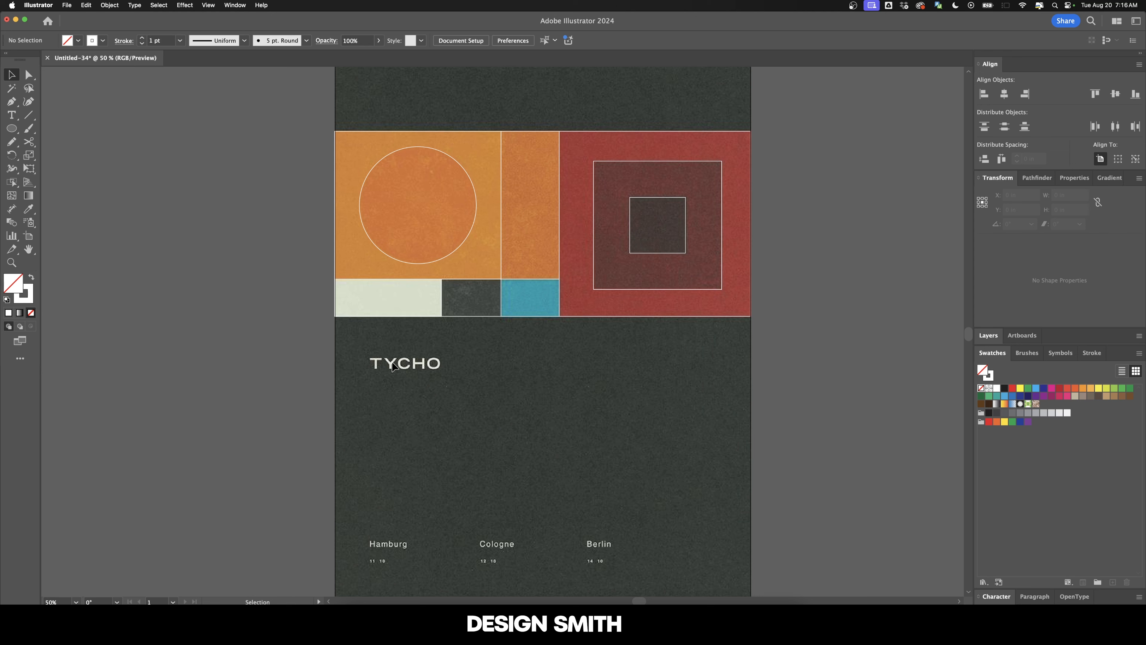
{"action": "mouse_move", "coordinate": [494, 424]}
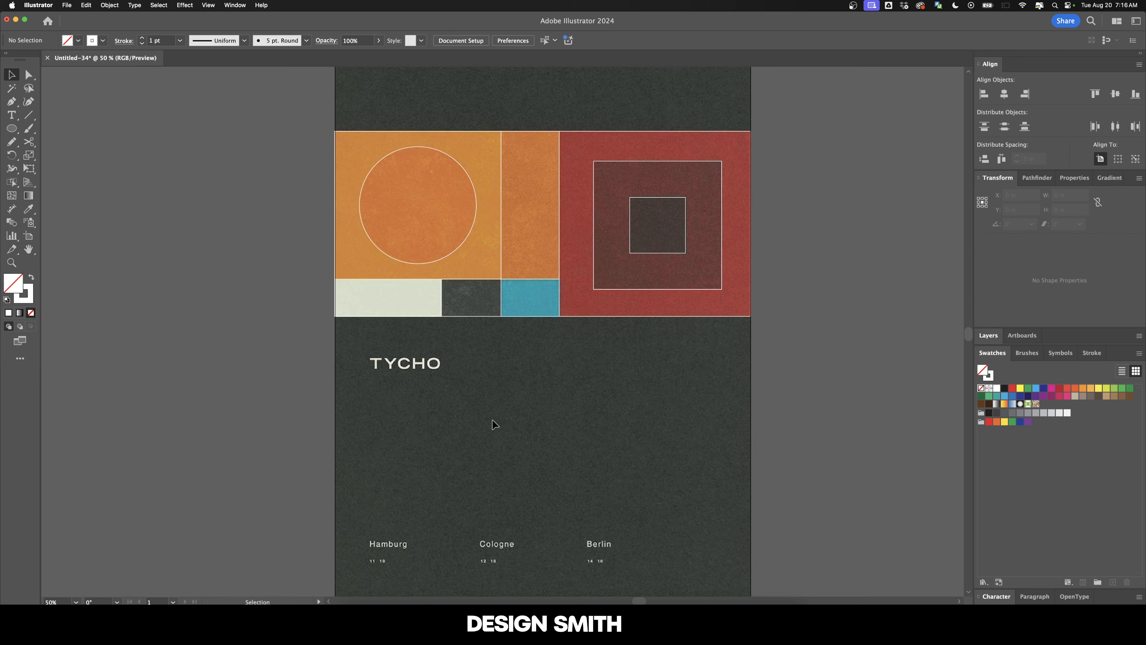
{"action": "mouse_move", "coordinate": [417, 374]}
{"action": "type", "text": "TYCHO"}
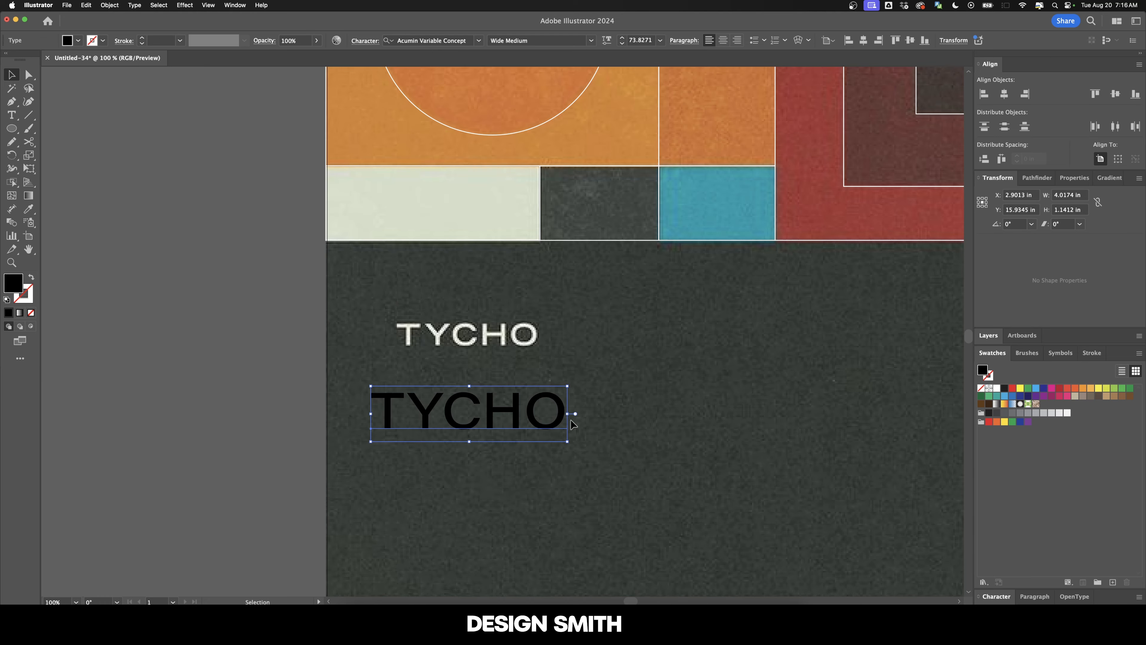
Step: Fill the new TYCHO with the white swatch and scale it down to the original's size
{"action": "left_click", "coordinate": [985, 388]}
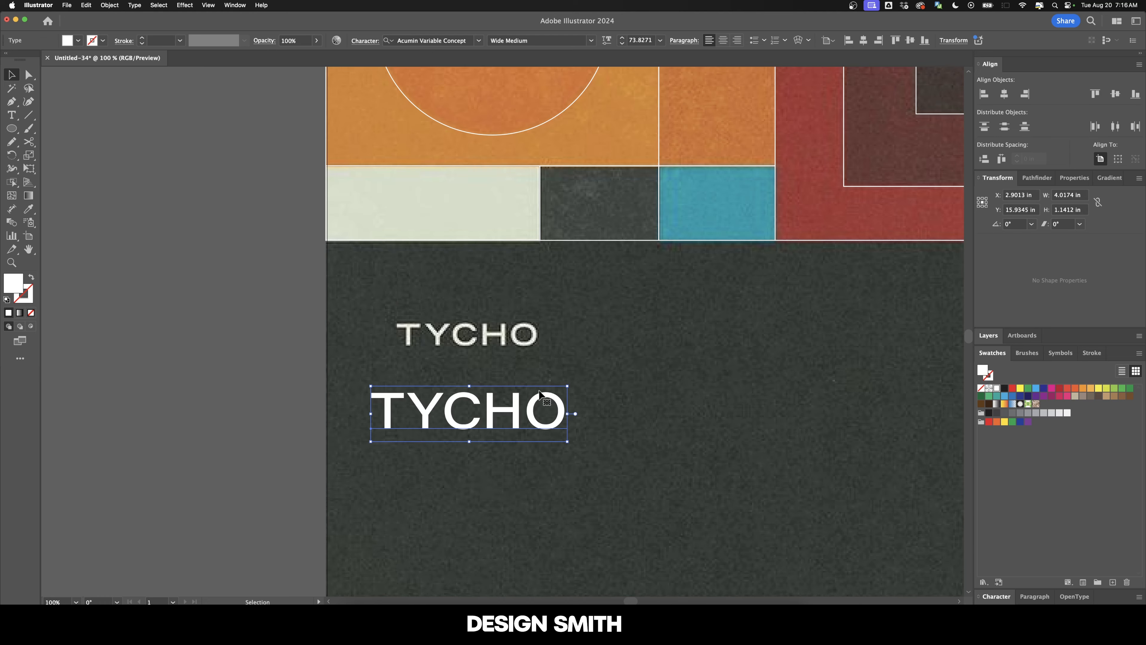
{"action": "mouse_move", "coordinate": [462, 426]}
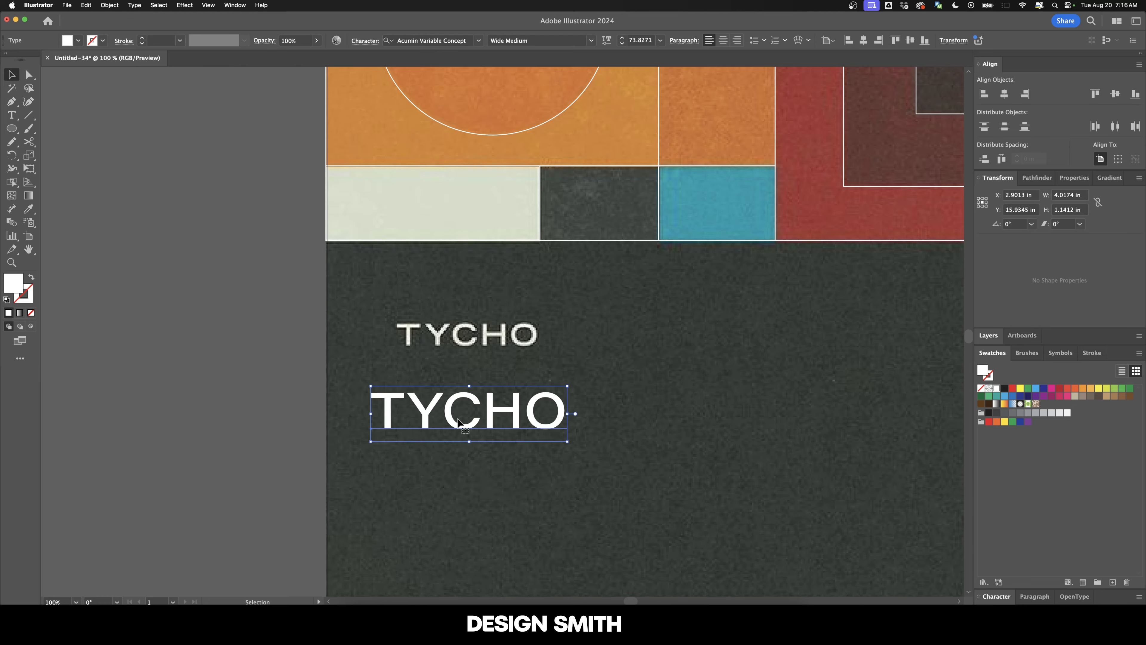
{"action": "left_click_drag", "start_coordinate": [468, 413], "coordinate": [585, 358]}
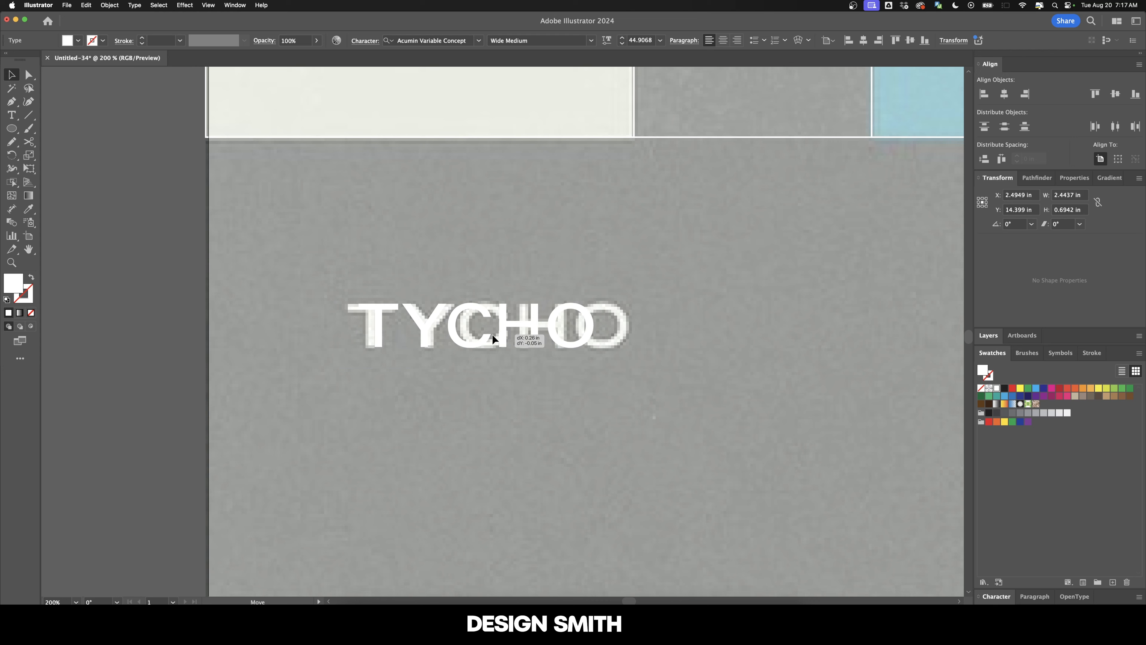
Step: Overlay the white TYCHO (tracking 220) on the original and set Hamburg to 24 pt
{"action": "left_click_drag", "start_coordinate": [494, 338], "coordinate": [592, 338]}
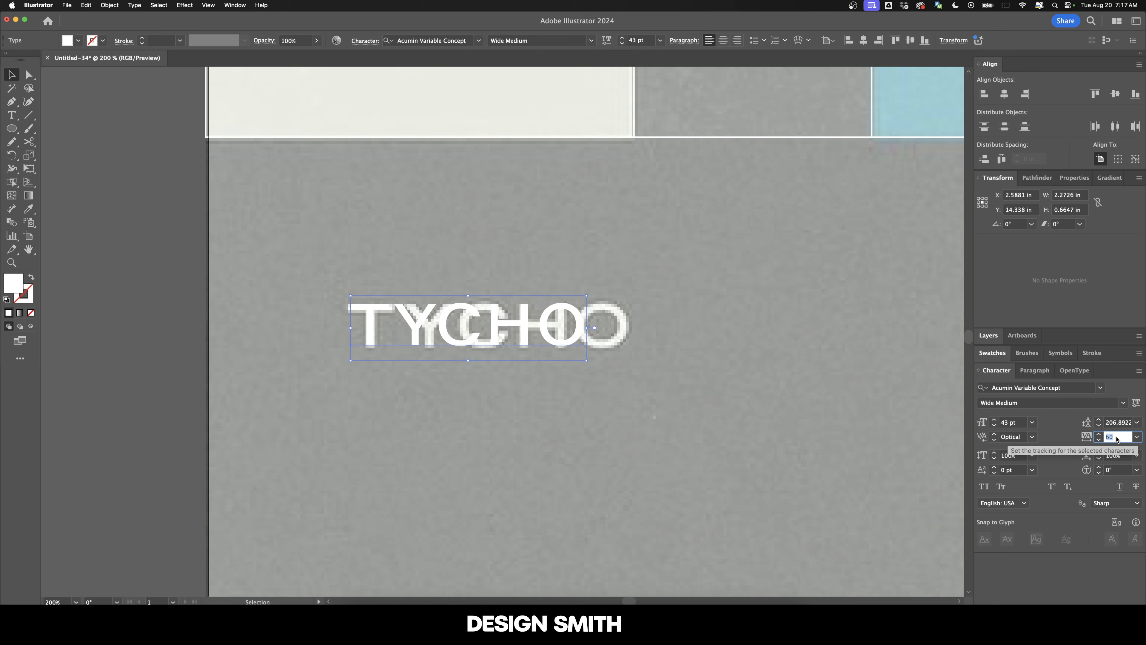
{"action": "type", "text": "220"}
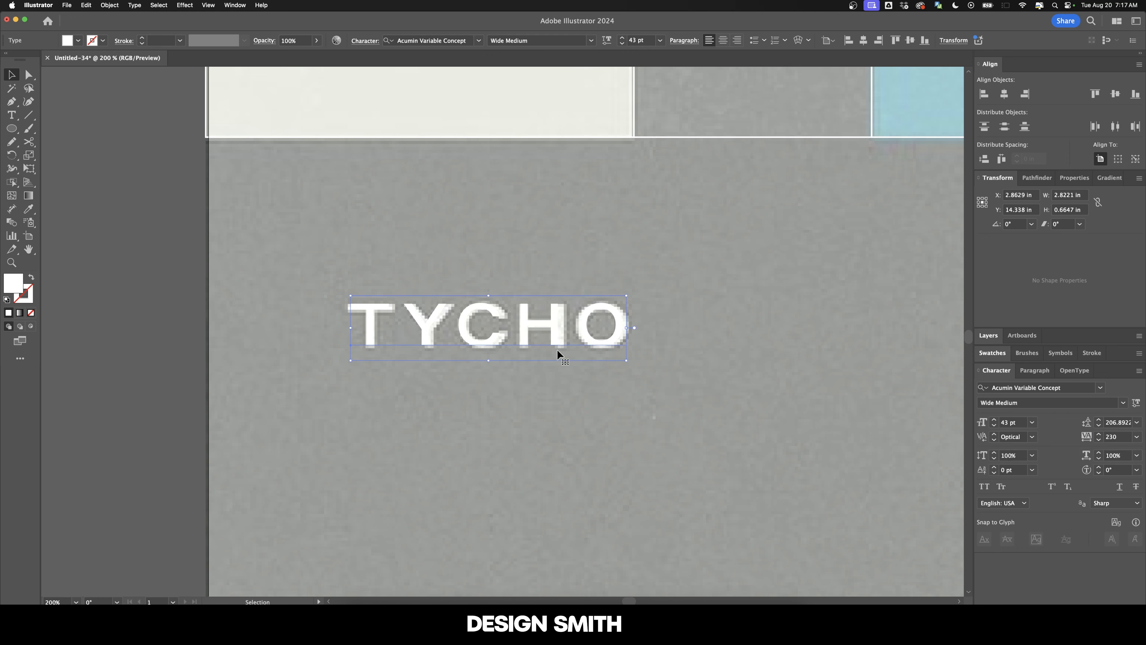
{"action": "mouse_move", "coordinate": [651, 371]}
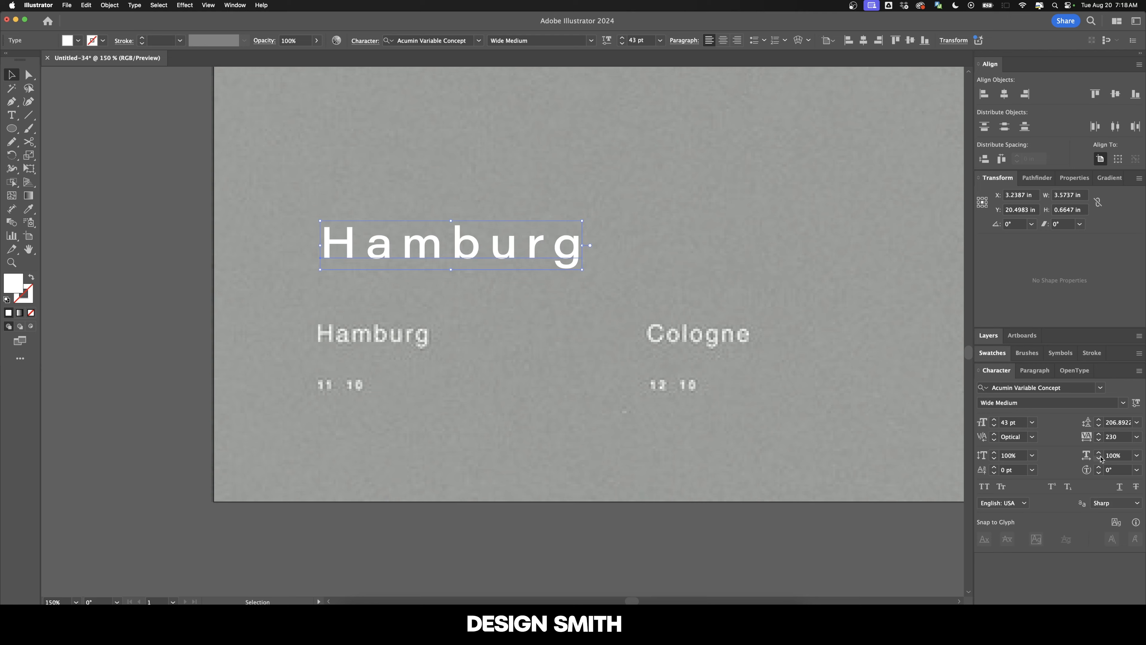
{"action": "left_click", "coordinate": [1115, 437]}
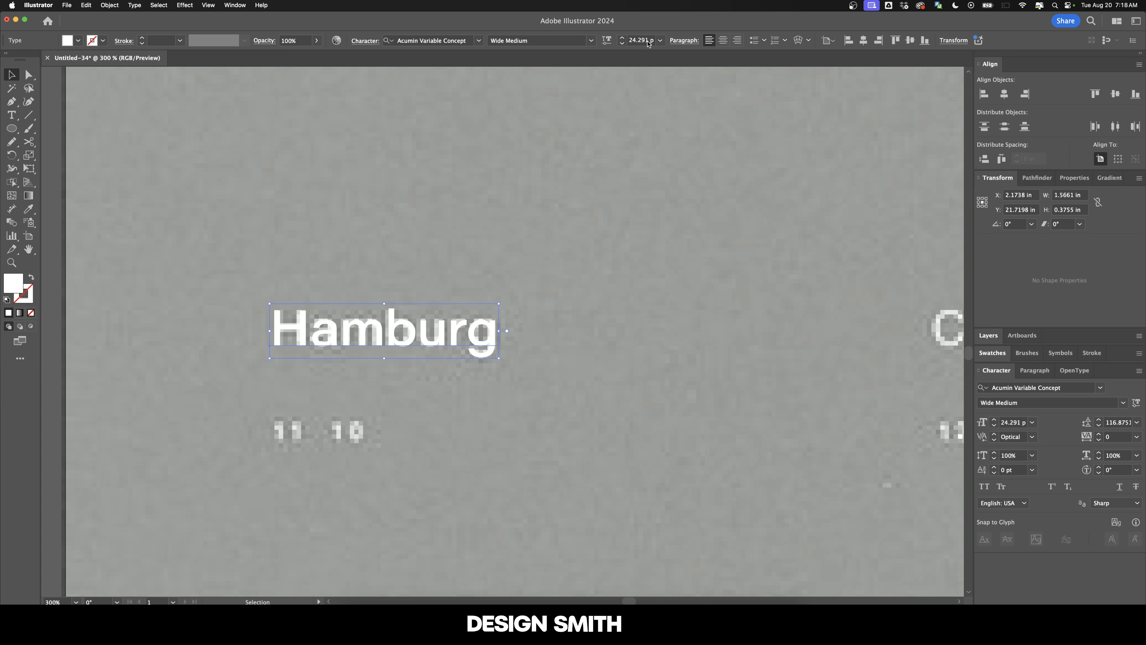
{"action": "type", "text": "24 pt"}
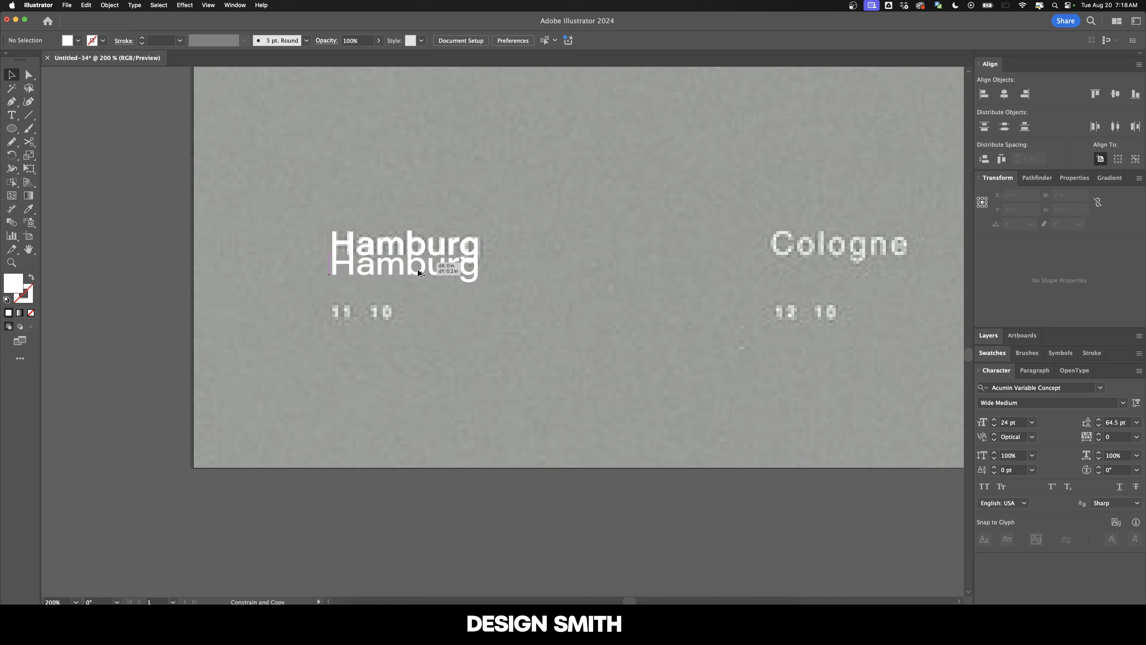
Step: Drop a vertically aligned copy of the Hamburg label directly below it
{"action": "left_click_drag", "start_coordinate": [404, 264], "coordinate": [404, 351]}
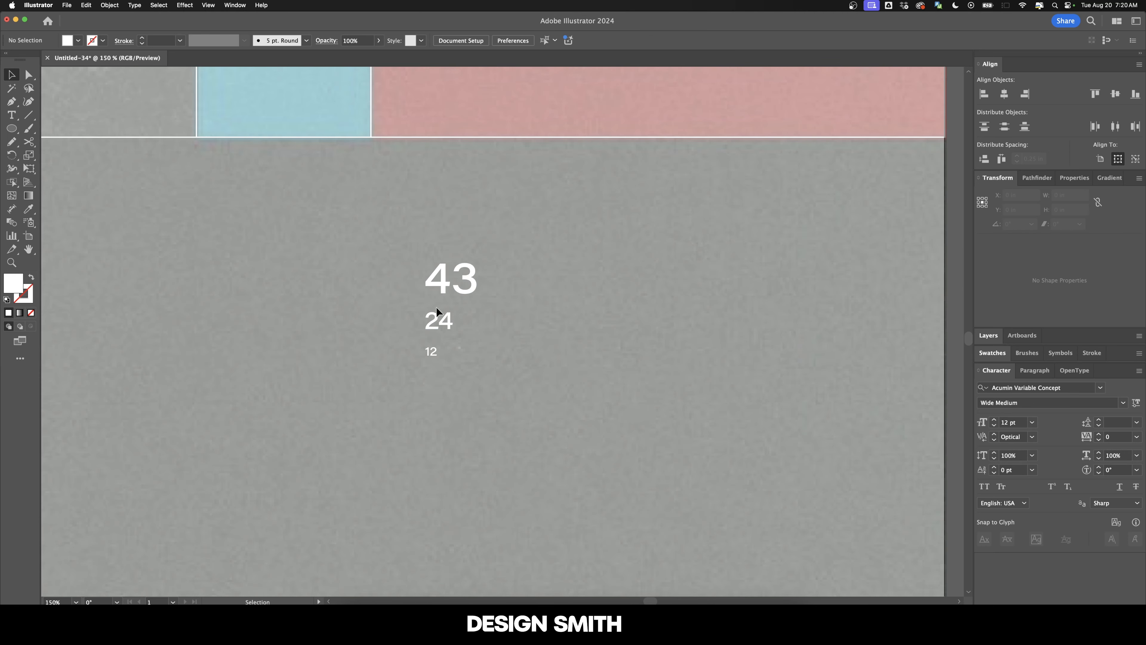
{"action": "mouse_move", "coordinate": [550, 429]}
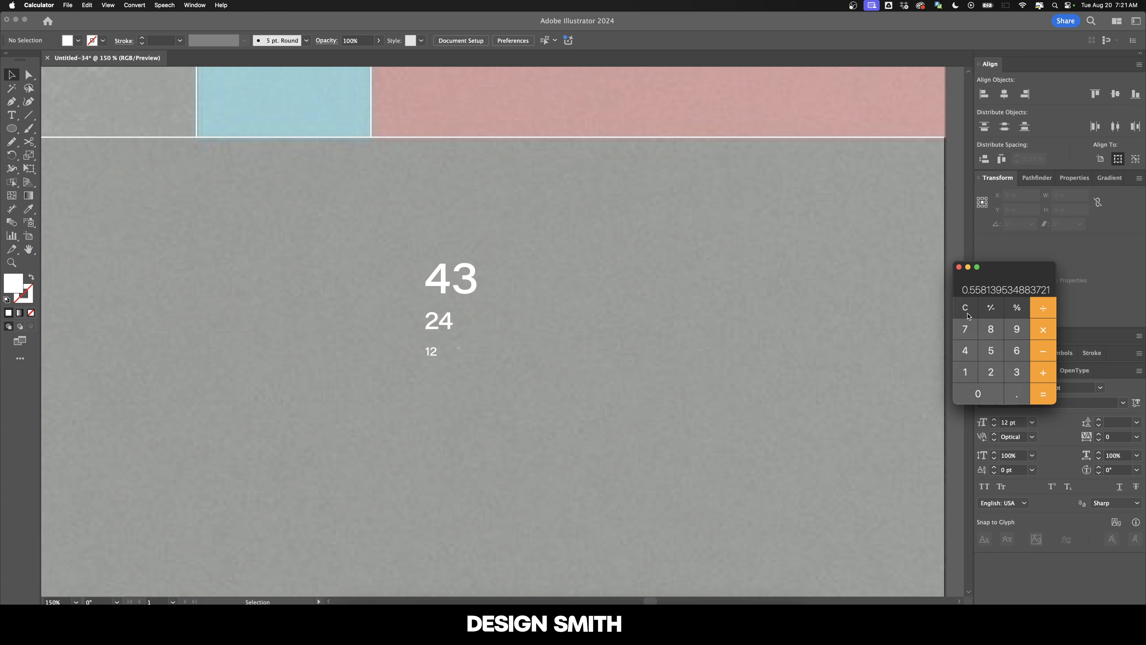
{"action": "mouse_move", "coordinate": [781, 325]}
{"action": "type", "text": "56"}
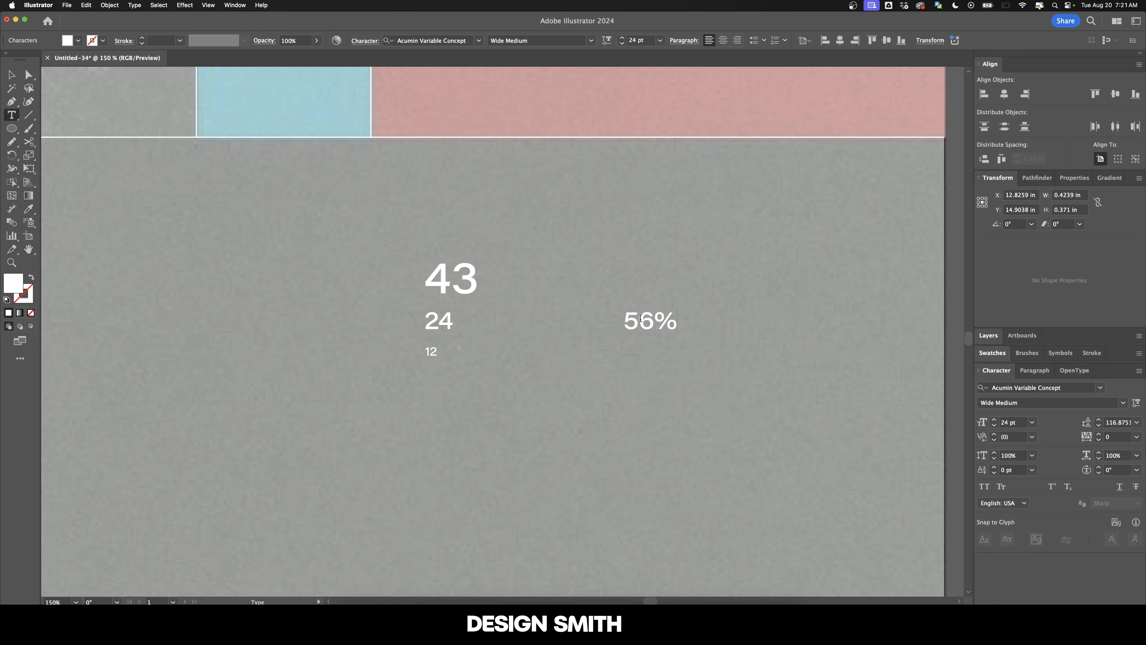
Step: Replace the copied 12 beside the type-scale figures with the ratio 50%
{"action": "left_click", "coordinate": [629, 351]}
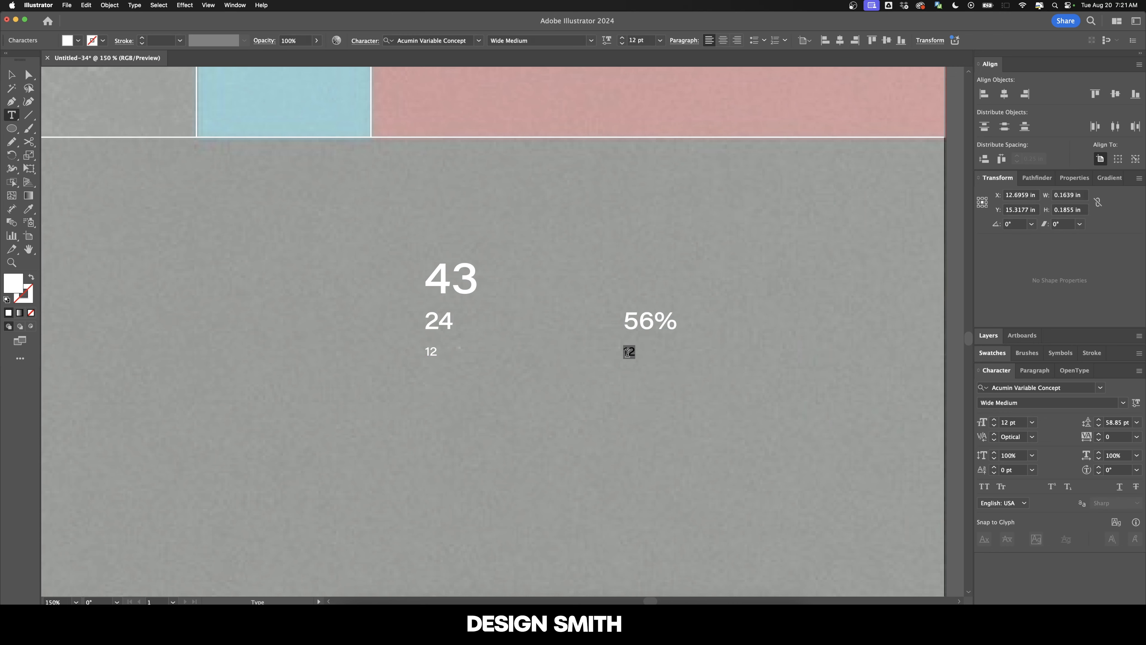
{"action": "type", "text": "50%"}
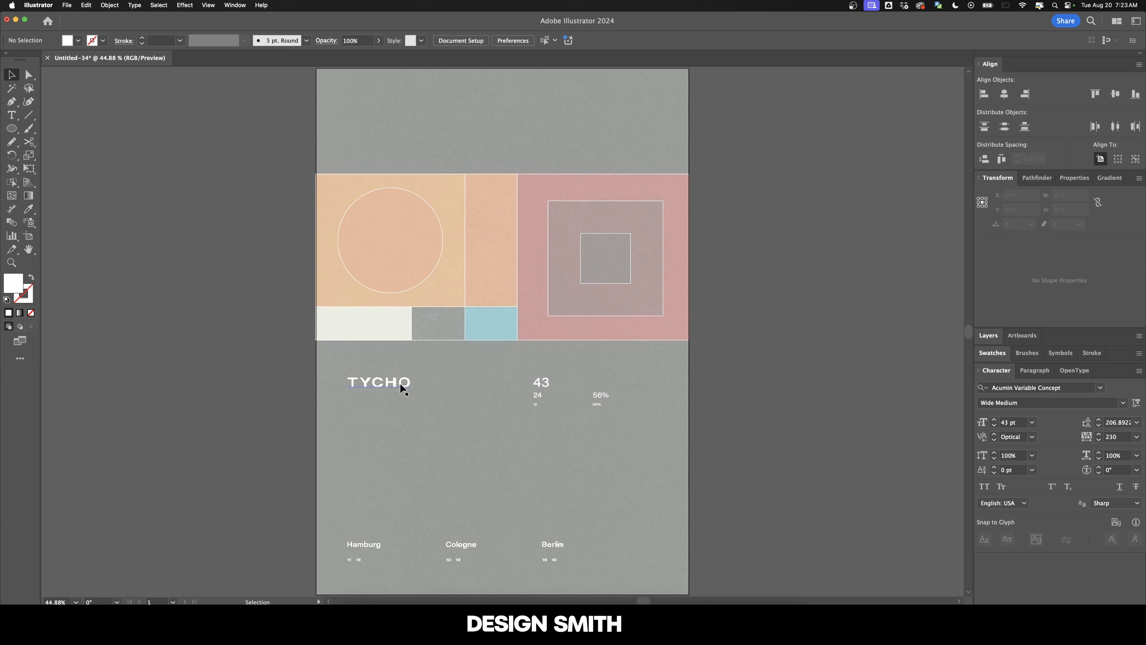
{"action": "mouse_move", "coordinate": [563, 421]}
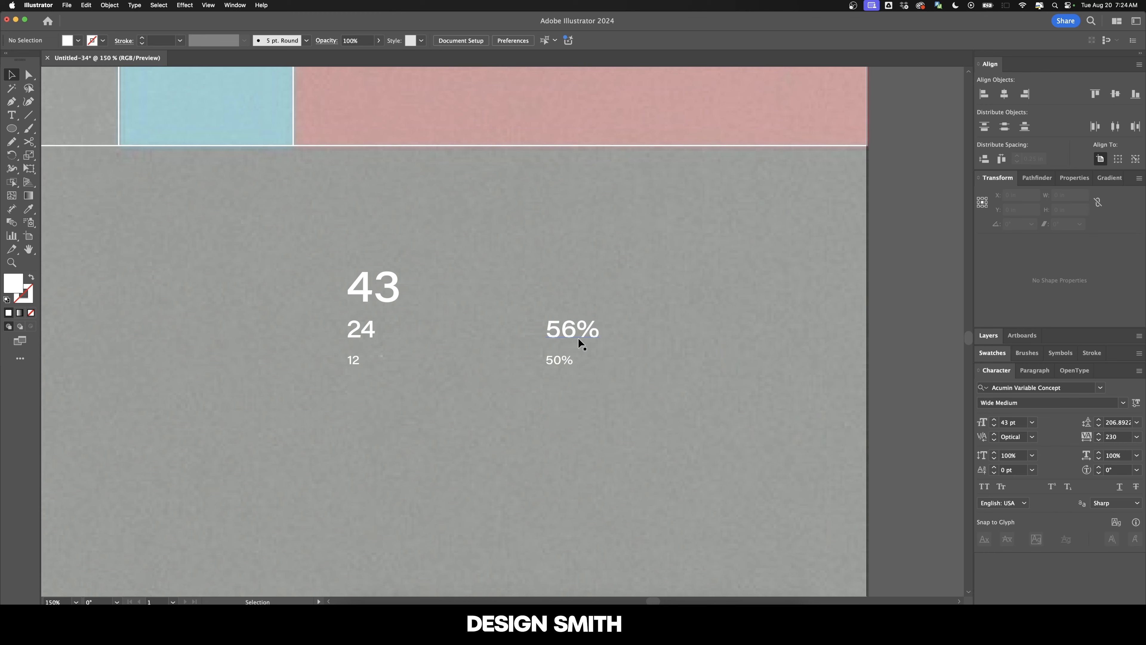
{"action": "mouse_move", "coordinate": [614, 373]}
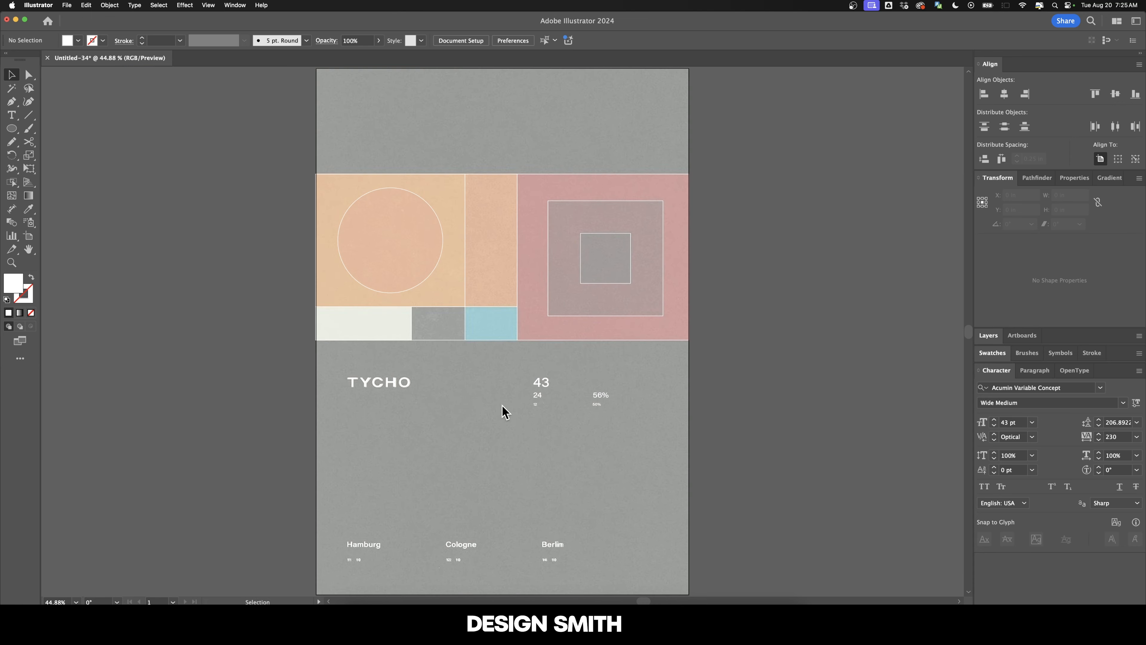
{"action": "mouse_move", "coordinate": [523, 432]}
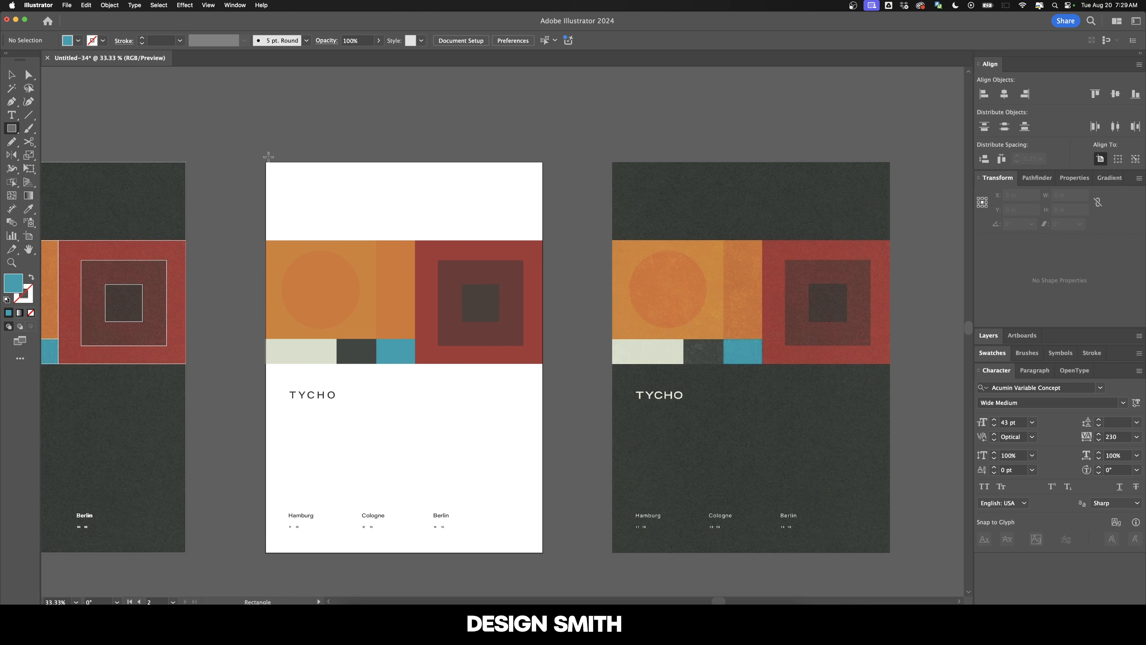
{"action": "left_click_drag", "start_coordinate": [269, 163], "coordinate": [507, 532]}
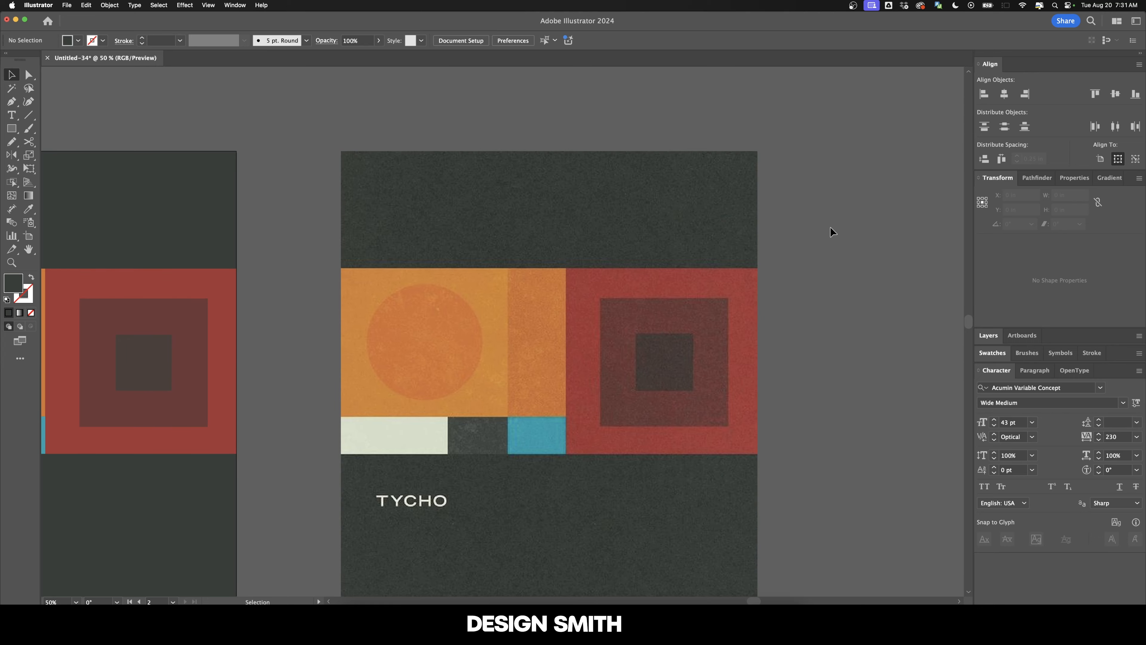
{"action": "mouse_move", "coordinate": [835, 230]}
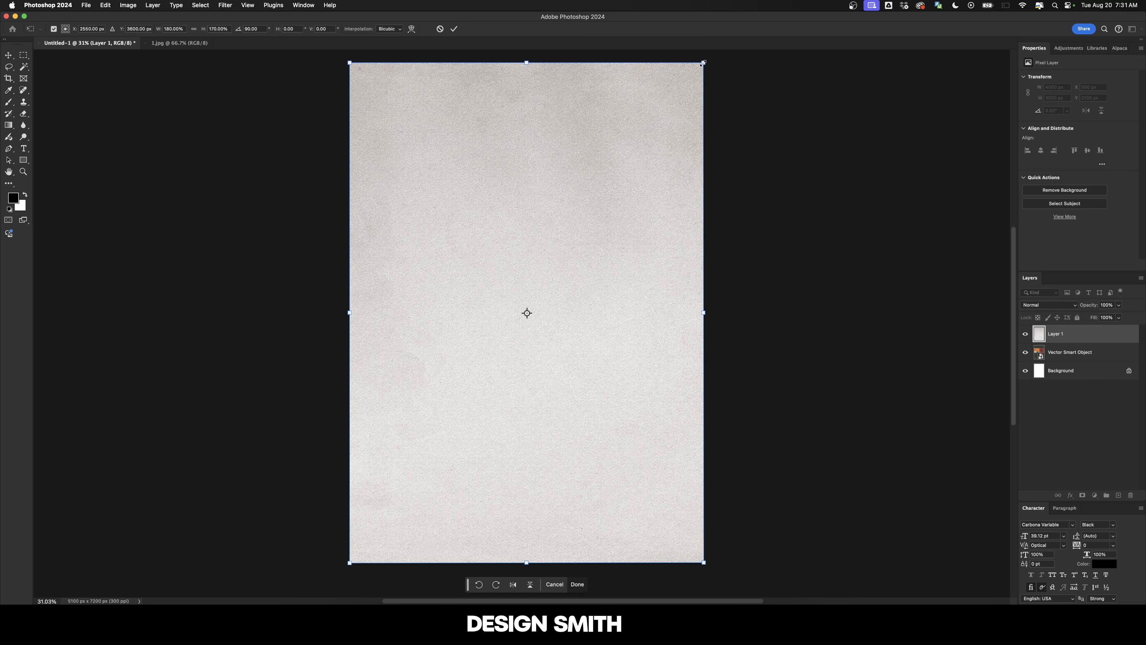
Step: Choose Filter > Blur > Gaussian Blur for the stretched paper texture layer
{"action": "left_click", "coordinate": [224, 6]}
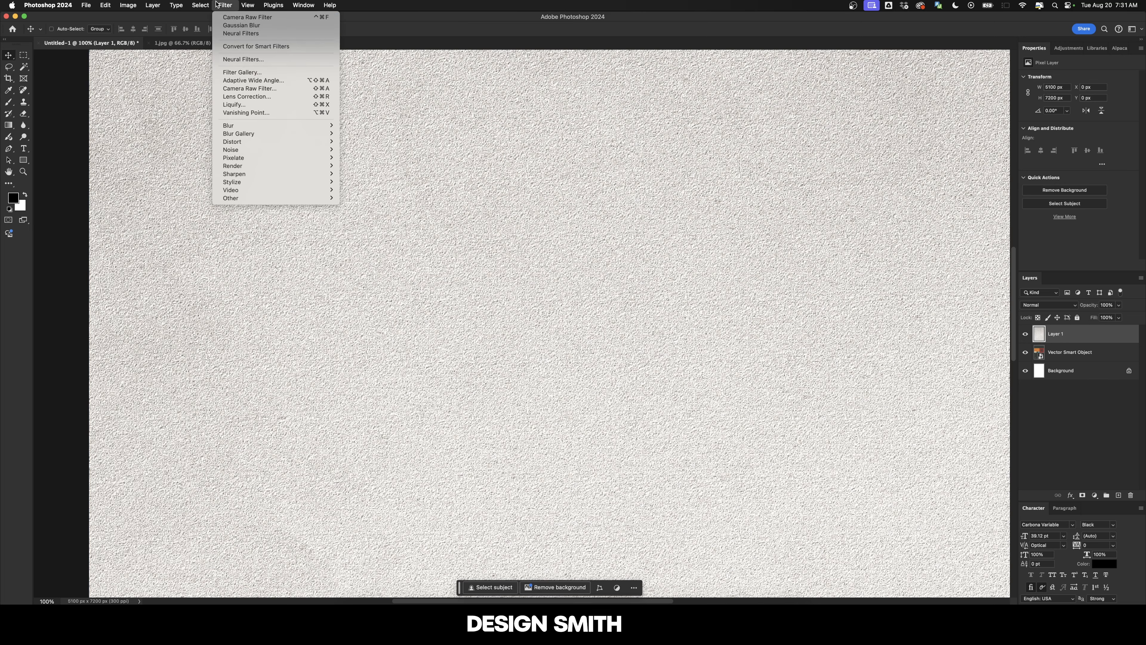
{"action": "left_click", "coordinate": [353, 160]}
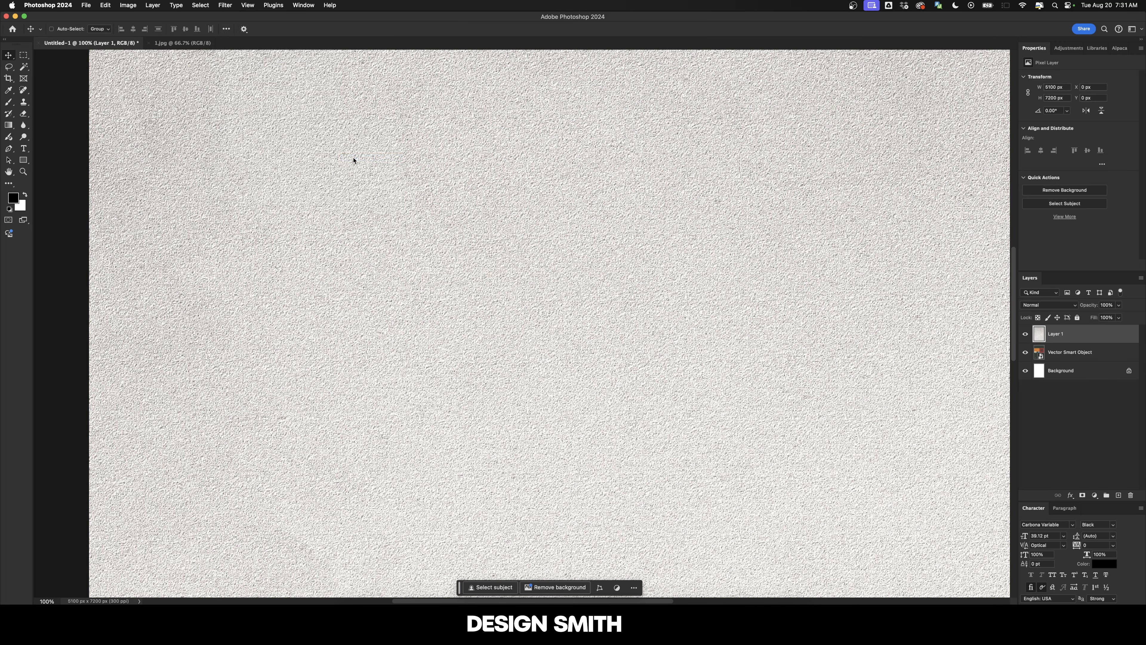
{"action": "left_click", "coordinate": [225, 6]}
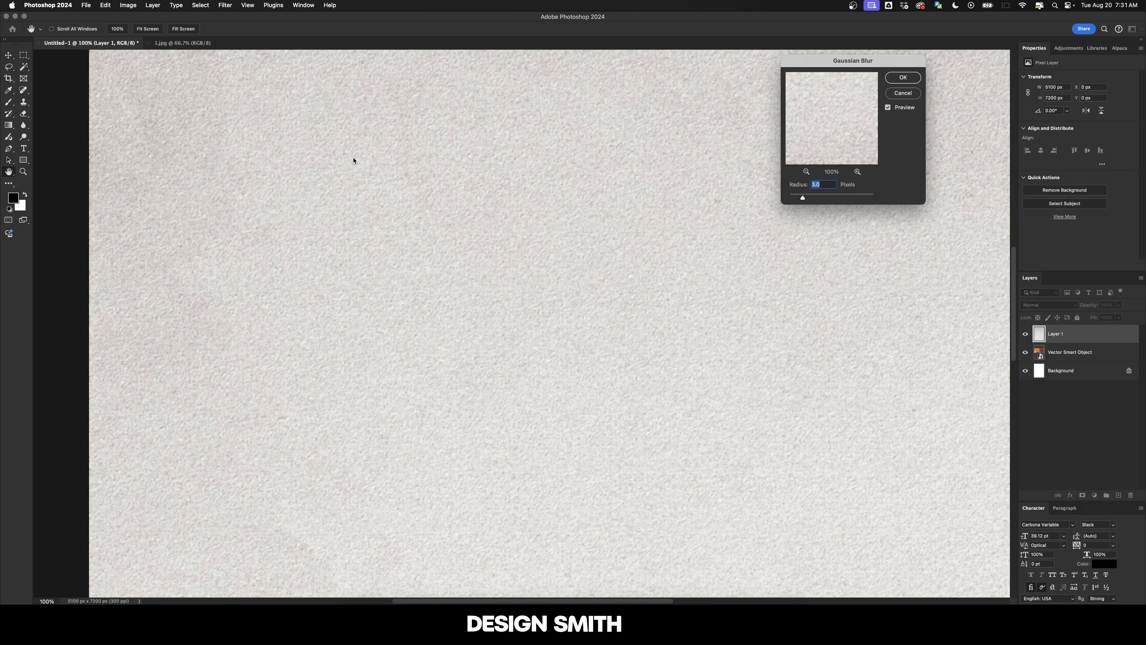